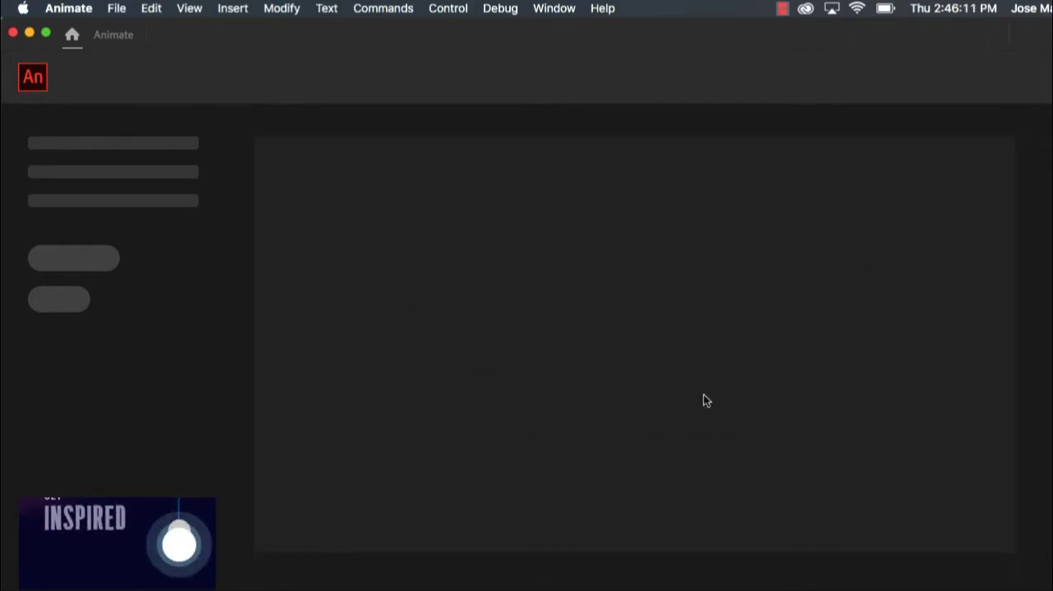
# Start a new document from the File menu with the HD 1280×720, 24 fps preset.
pyautogui.click(116, 8)
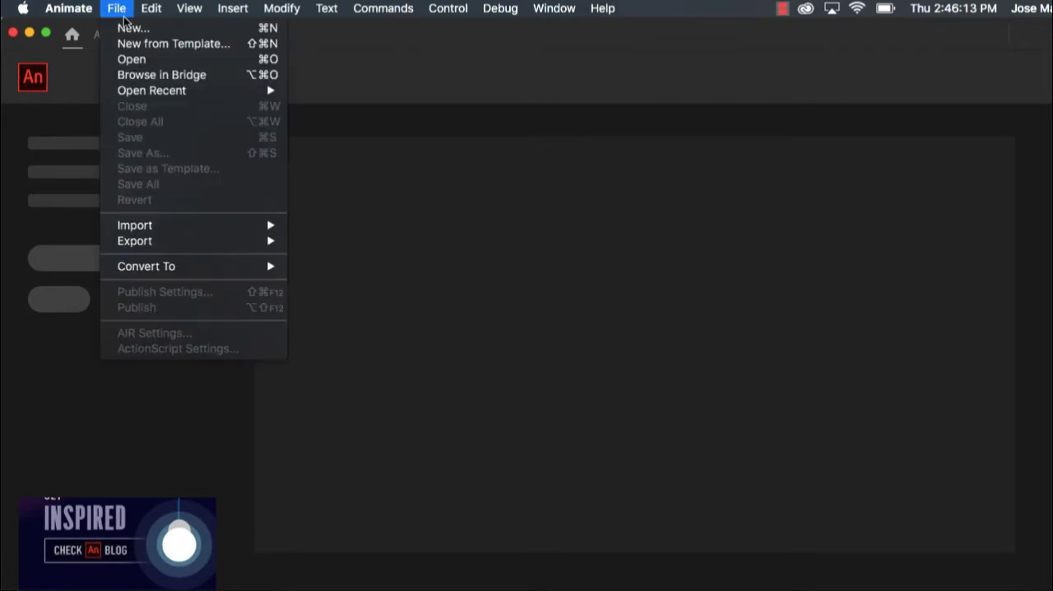
pyautogui.click(181, 45)
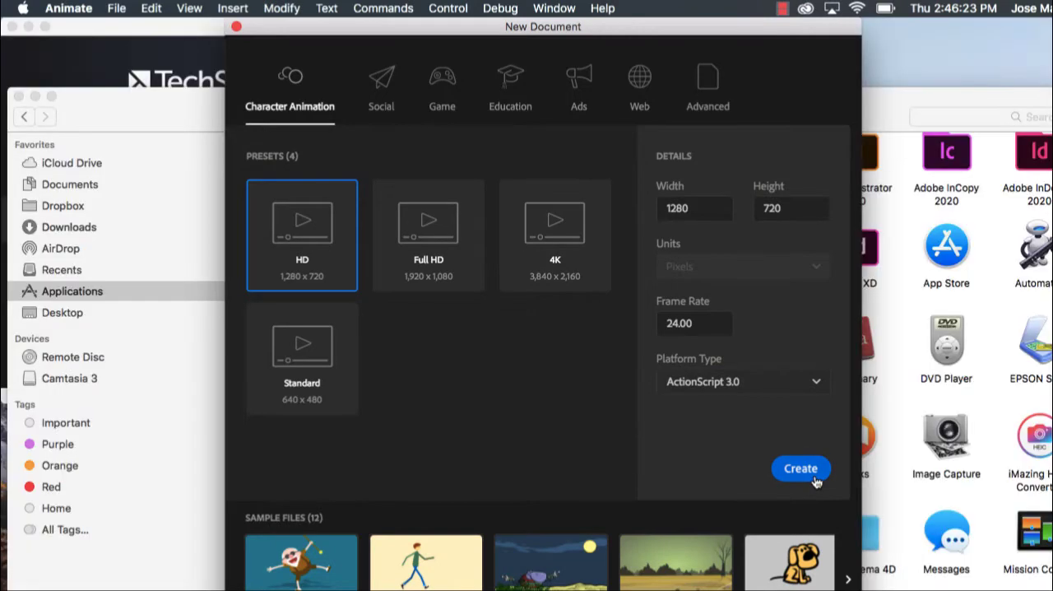
# Create the 1280×720 document, switch to the Essentials workspace, and fit the stage in view.
pyautogui.click(800, 467)
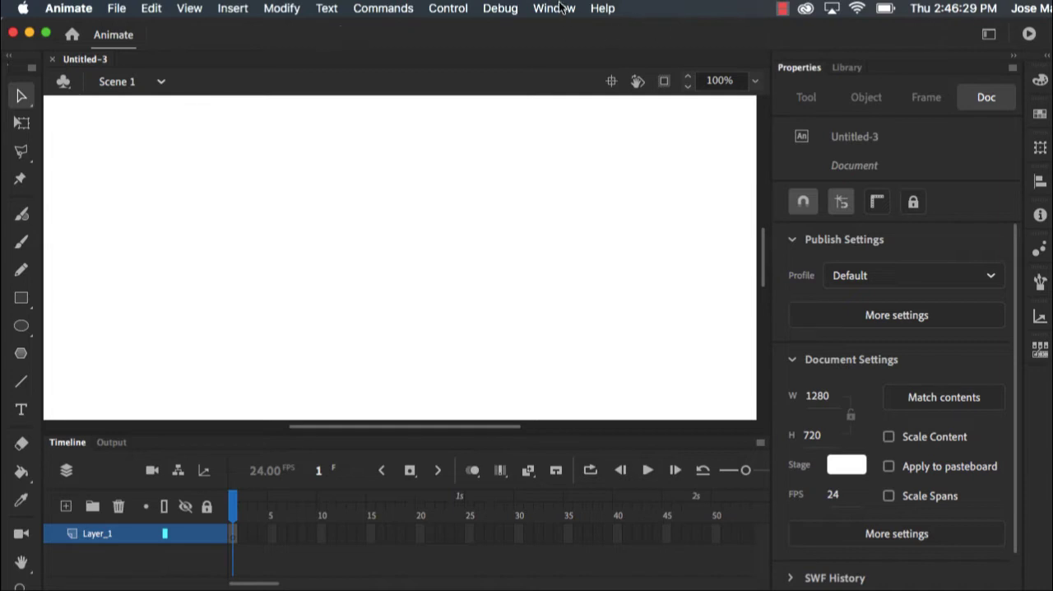
pyautogui.click(553, 8)
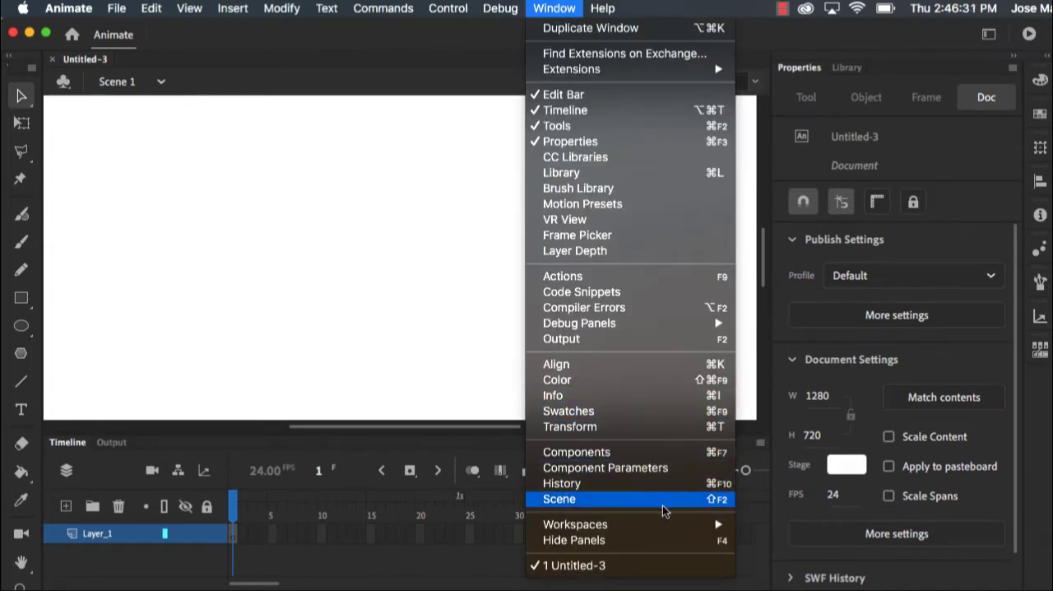
pyautogui.moveTo(575, 524)
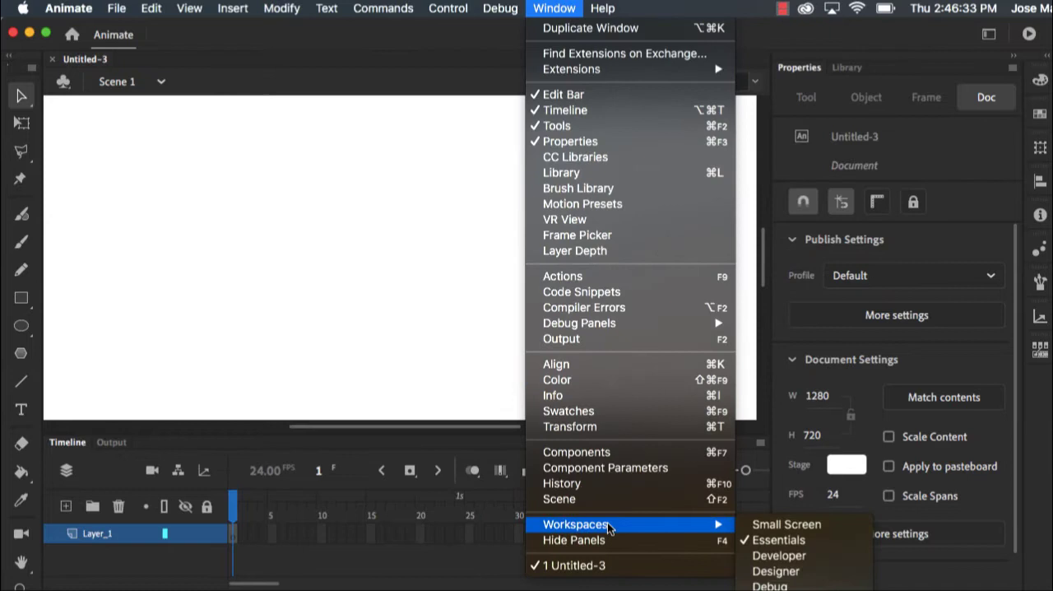
pyautogui.moveTo(778, 539)
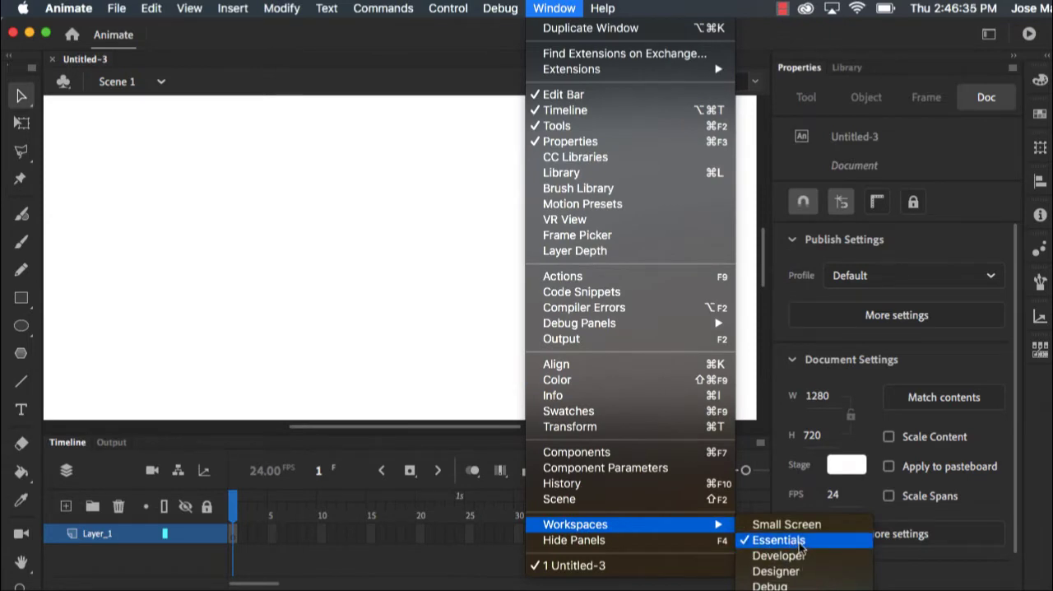
pyautogui.click(778, 540)
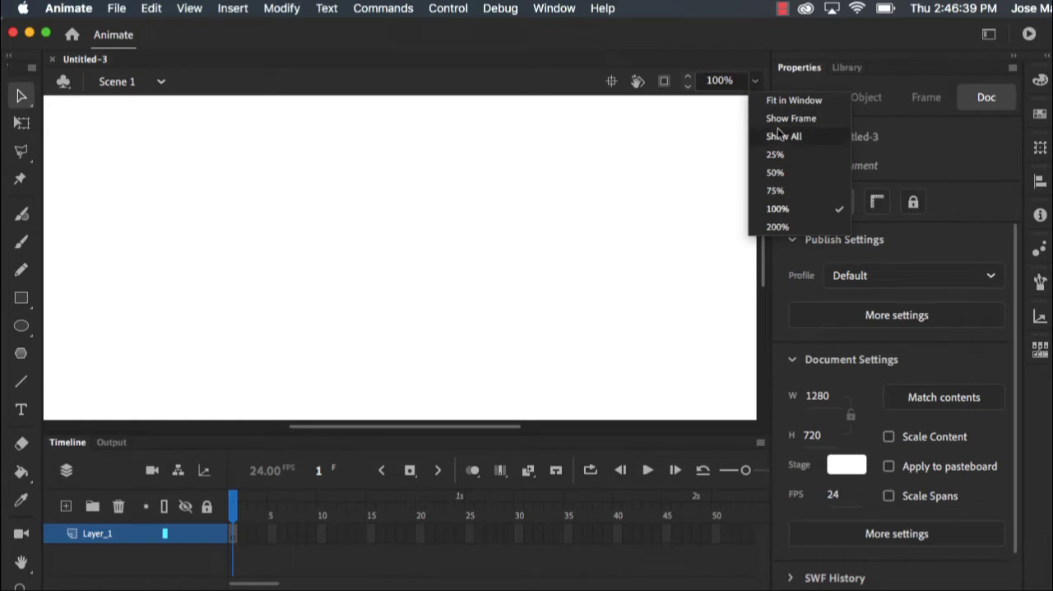
pyautogui.click(784, 136)
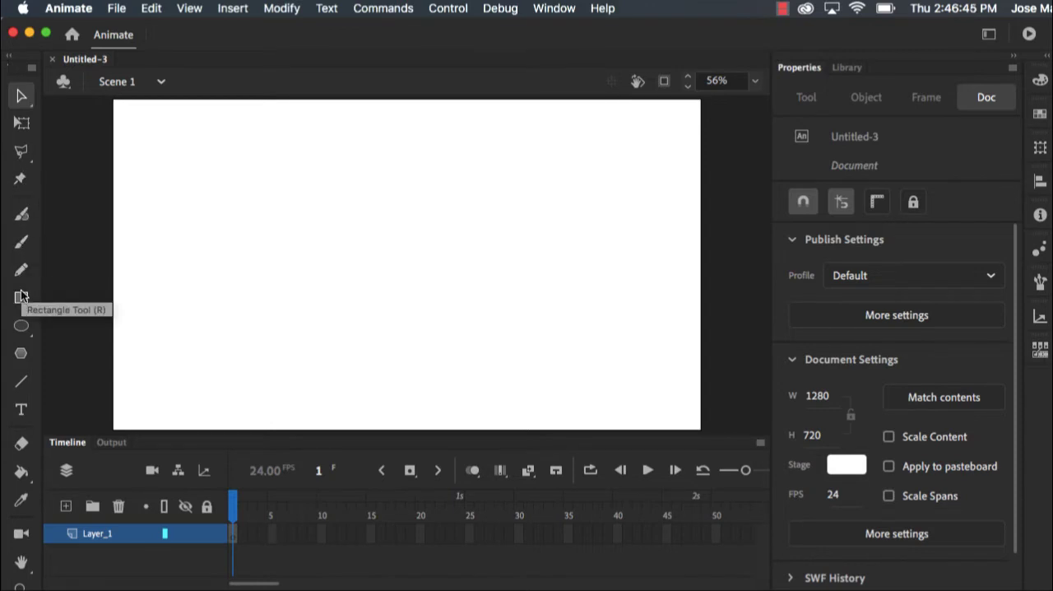
pyautogui.moveTo(21, 325)
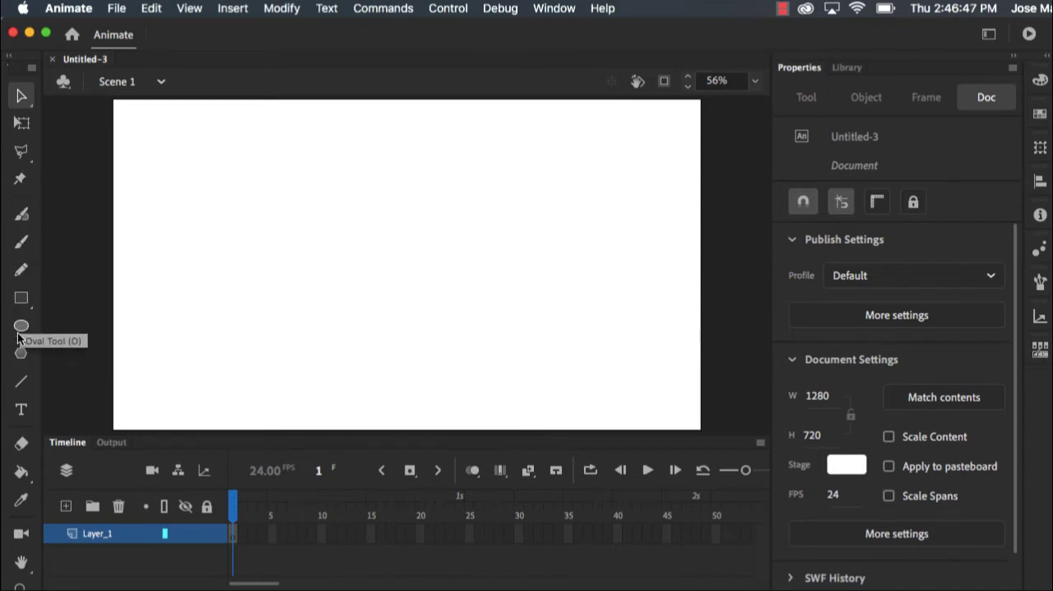
pyautogui.moveTo(33, 311)
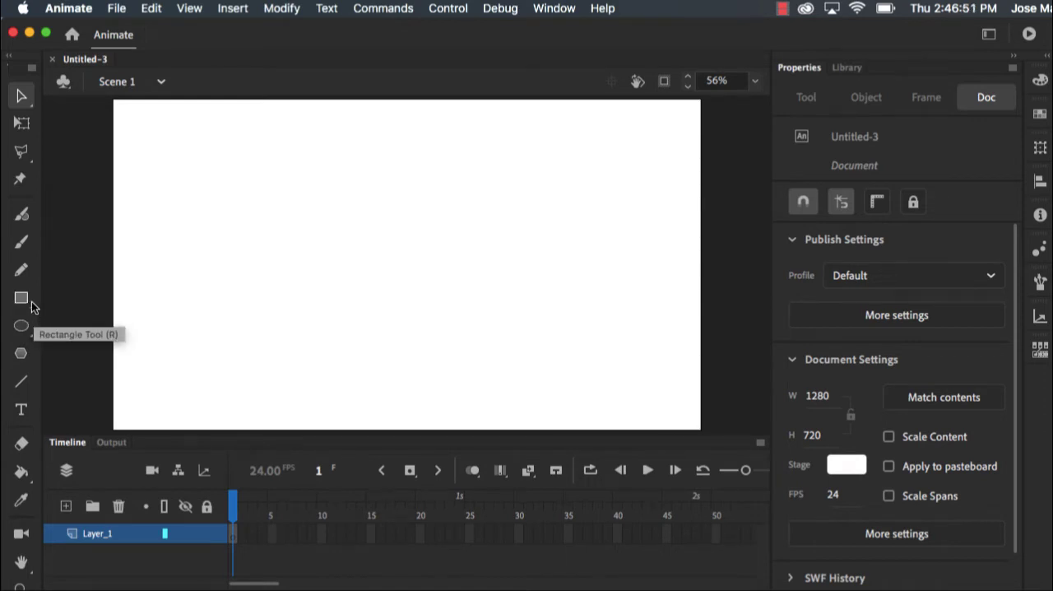
# Draw a blue, stroke-free object rectangle covering the whole stage.
pyautogui.click(21, 297)
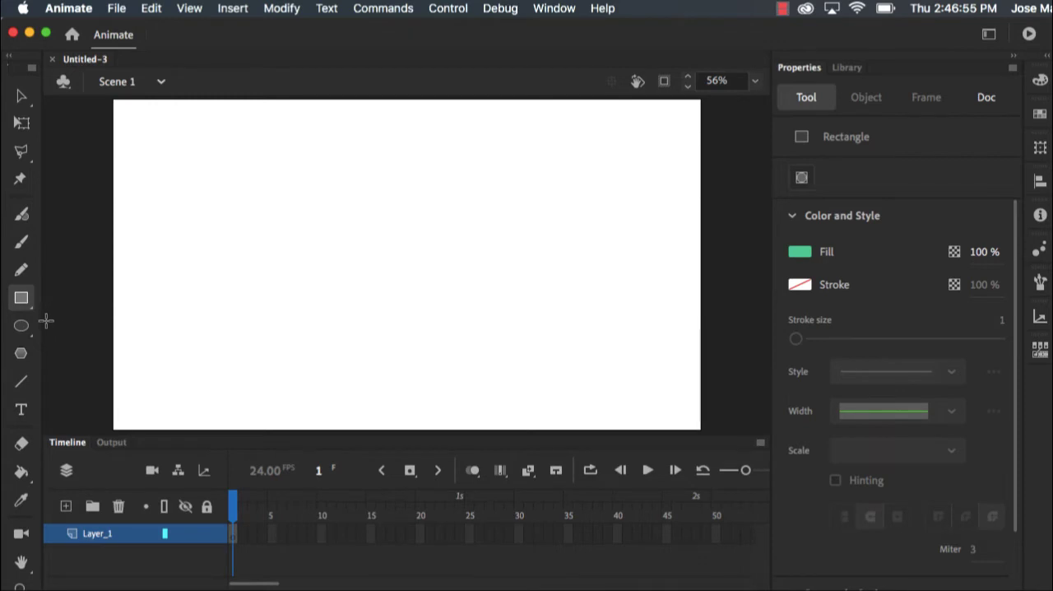
pyautogui.moveTo(35, 349)
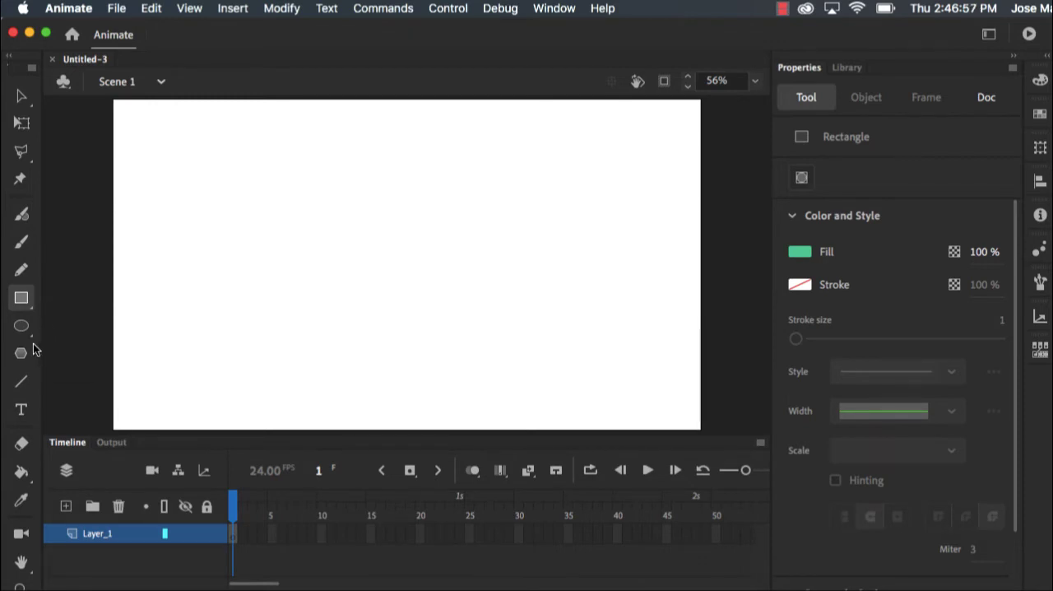
pyautogui.moveTo(21, 298)
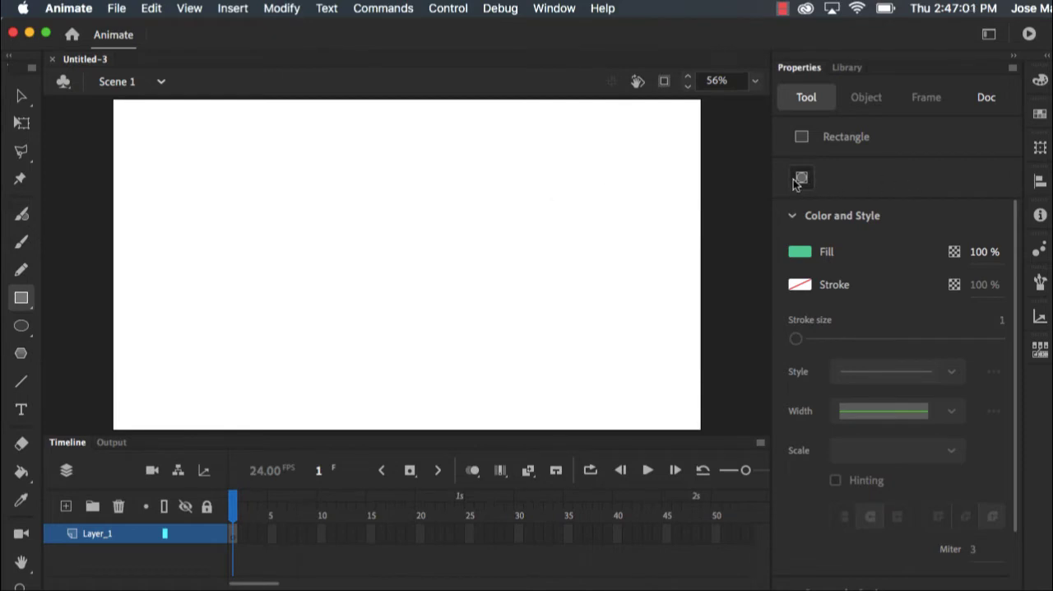
pyautogui.click(802, 178)
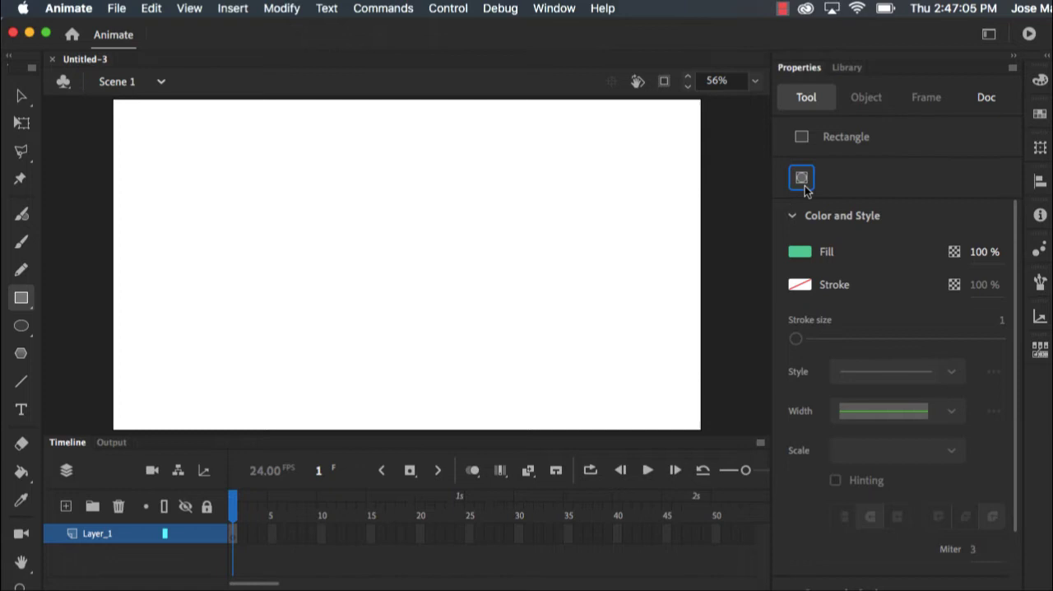
pyautogui.click(799, 251)
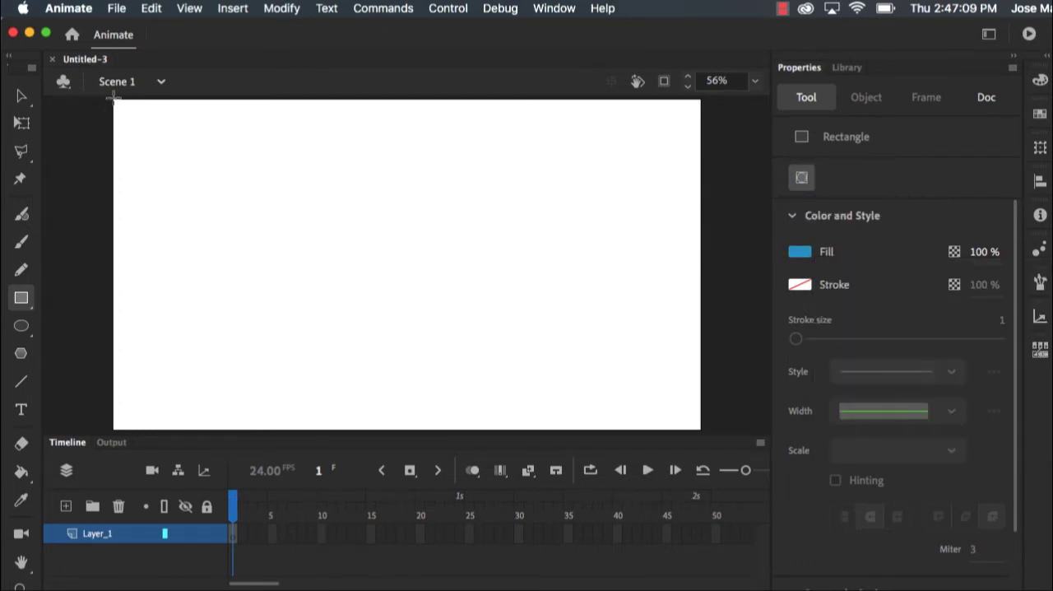
pyautogui.moveTo(115, 98); pyautogui.dragTo(665, 398)
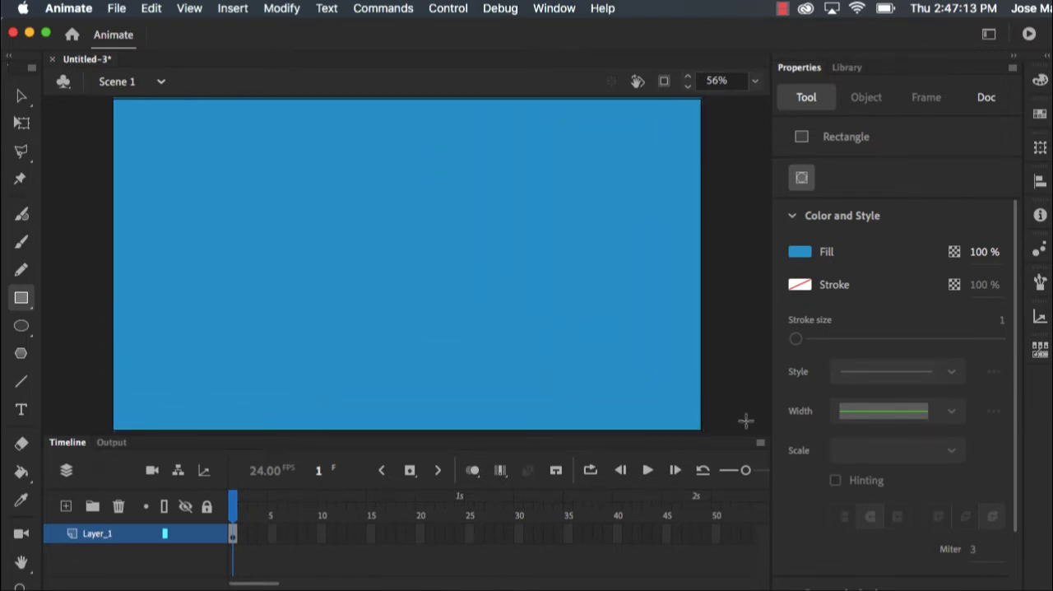
pyautogui.click(21, 325)
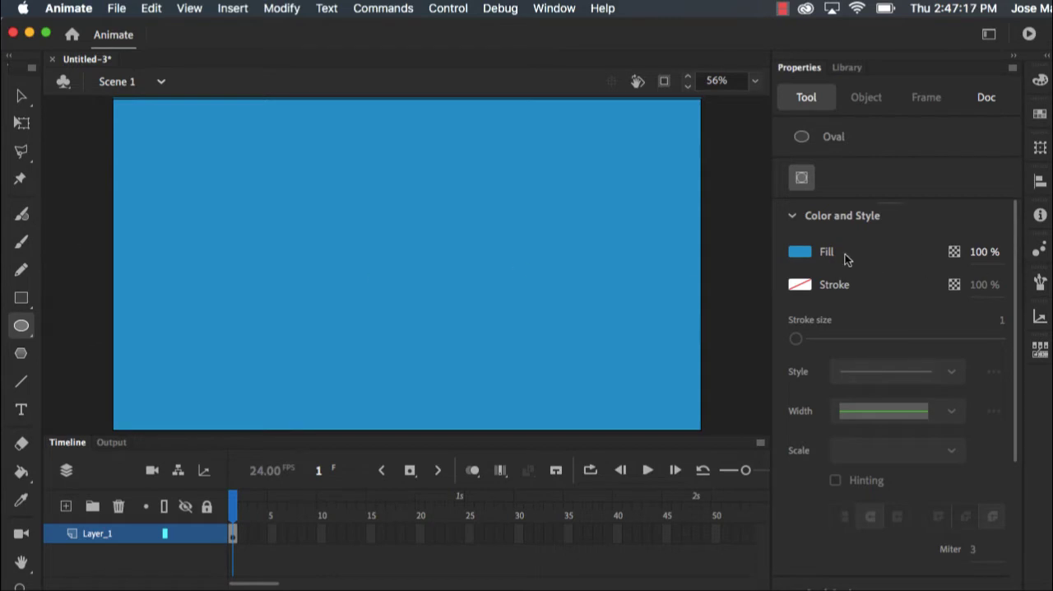
# Choose a green fill colour for the oval hills.
pyautogui.click(798, 250)
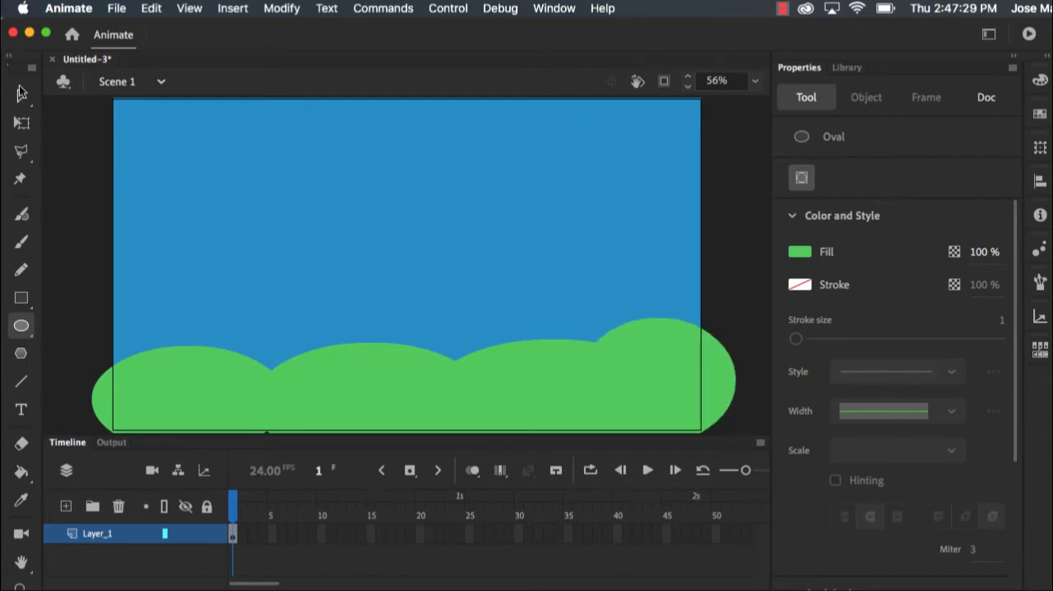
# Switch to the Selection tool to reshape the hill outlines.
pyautogui.click(985, 97)
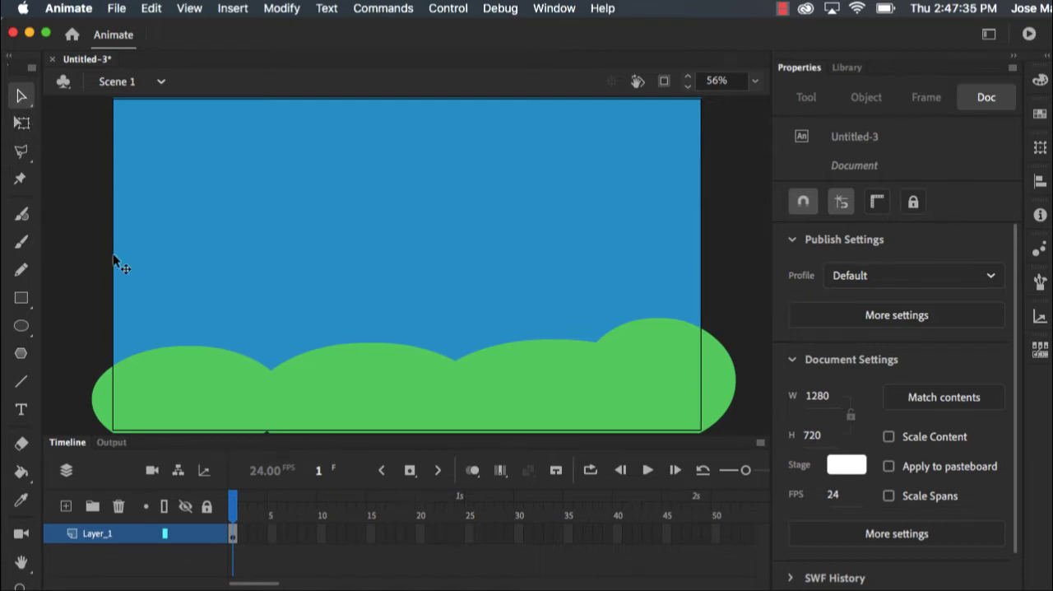
pyautogui.moveTo(144, 360)
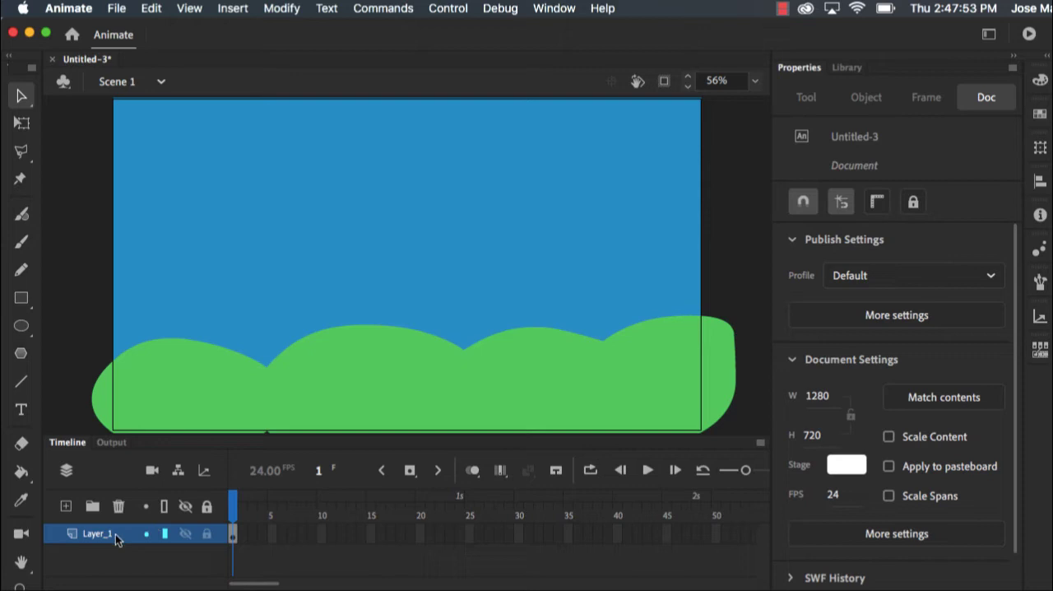
# Rename the first layer 'Background' and the new layer 'Ball'.
pyautogui.doubleClick(97, 533)
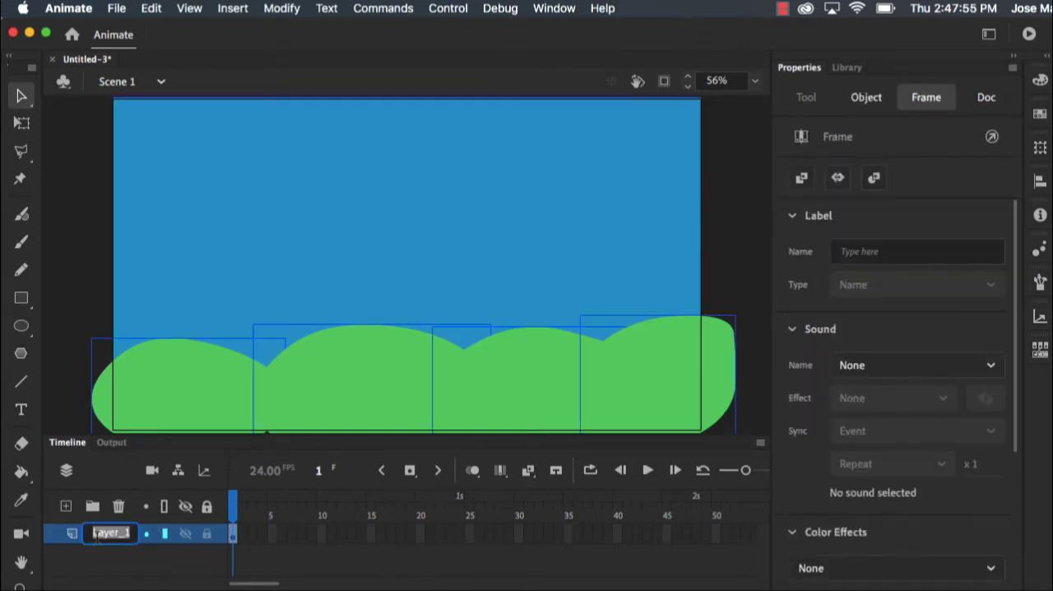
pyautogui.write('Background')
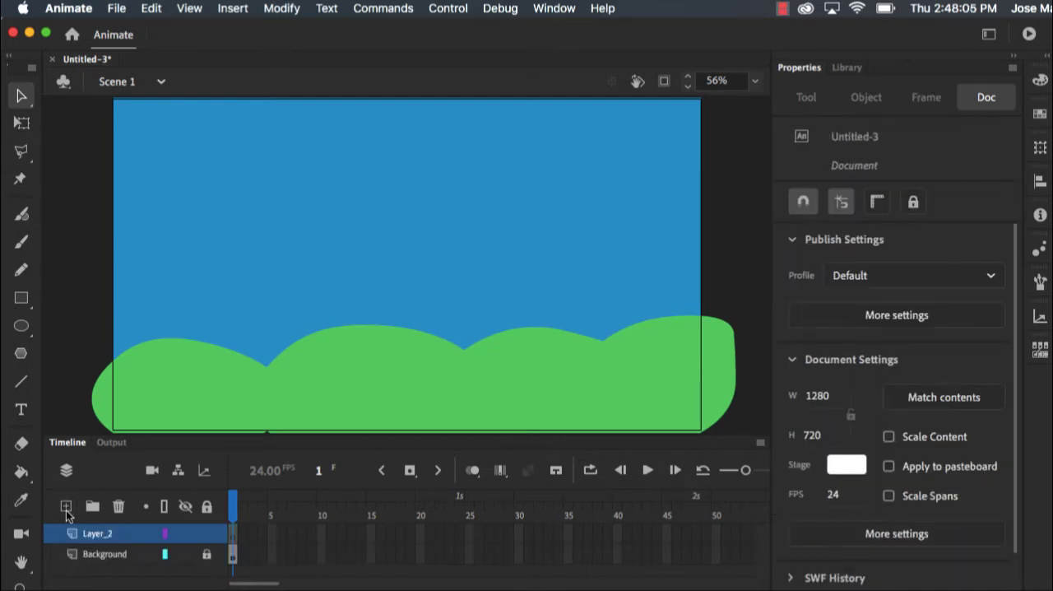
pyautogui.doubleClick(97, 533)
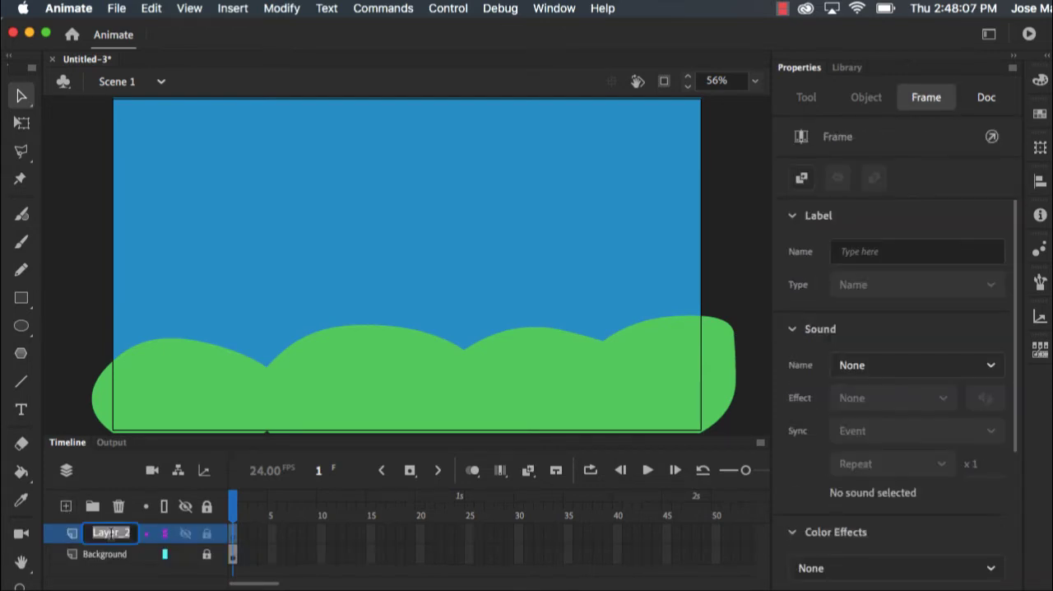
pyautogui.write('Ball')
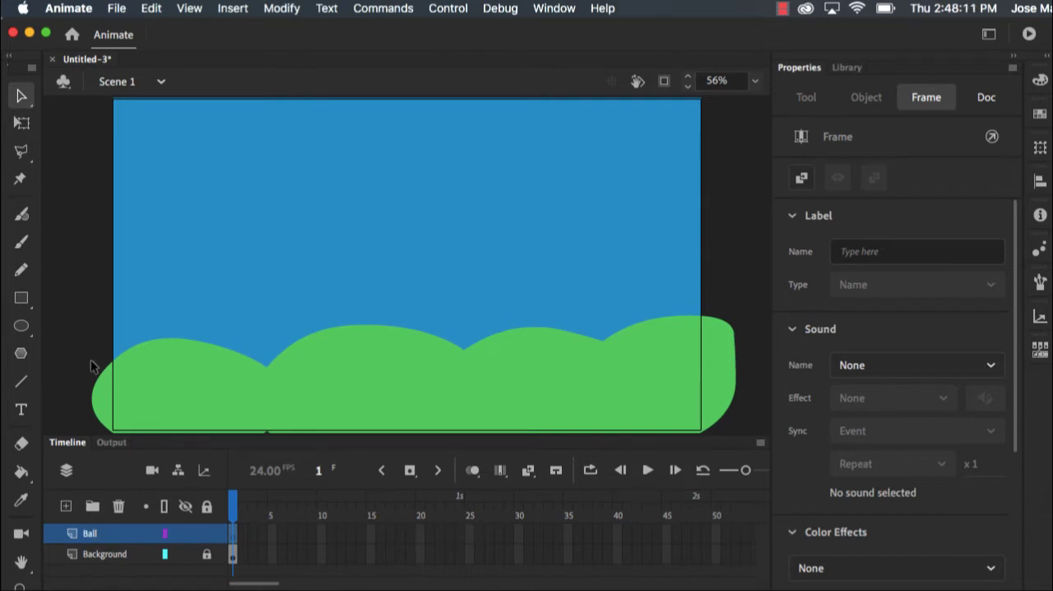
# Select the Oval tool and pick a fill colour for the ball.
pyautogui.click(20, 325)
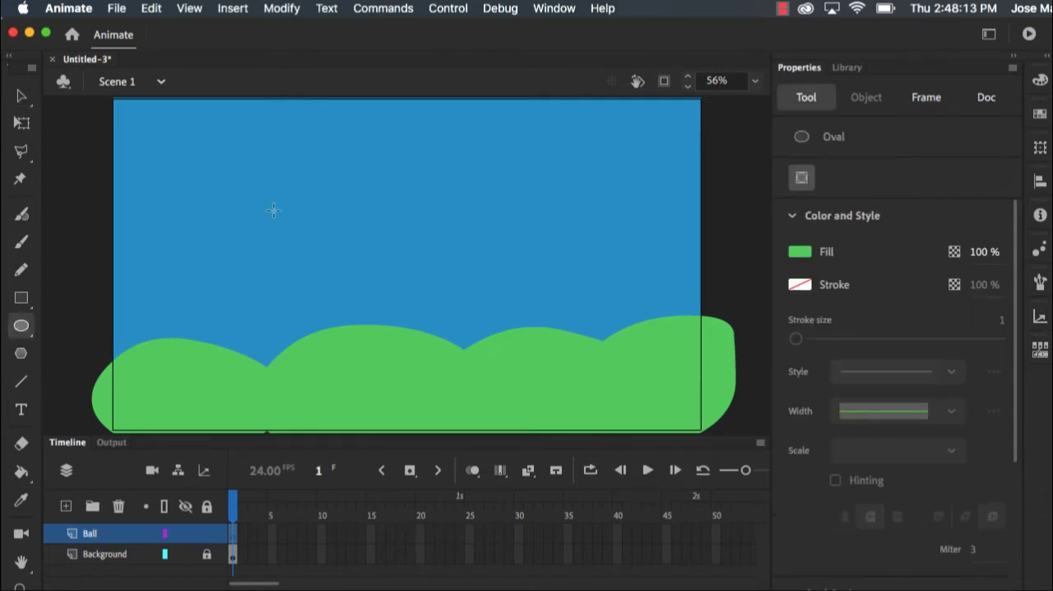
pyautogui.click(801, 251)
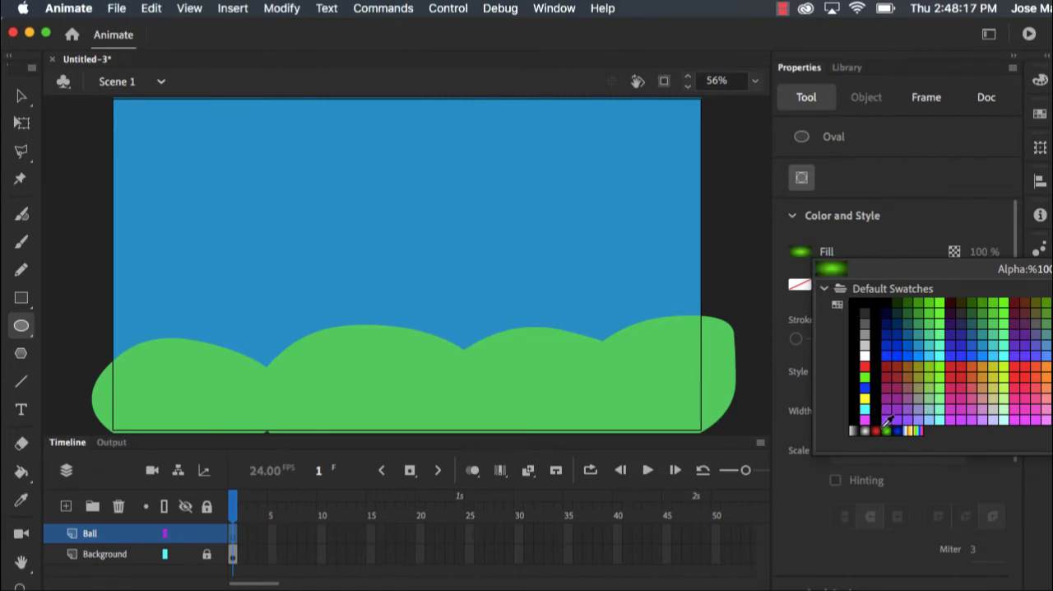
# Draw an oval ball with the red radial gradient fill near the top of the sky.
pyautogui.click(884, 423)
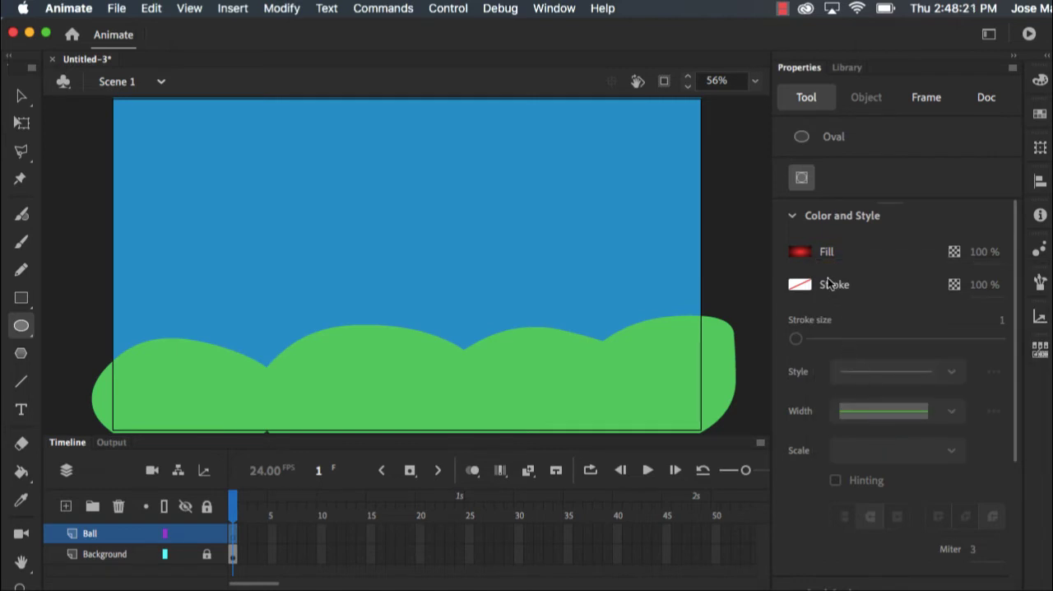
pyautogui.moveTo(357, 127)
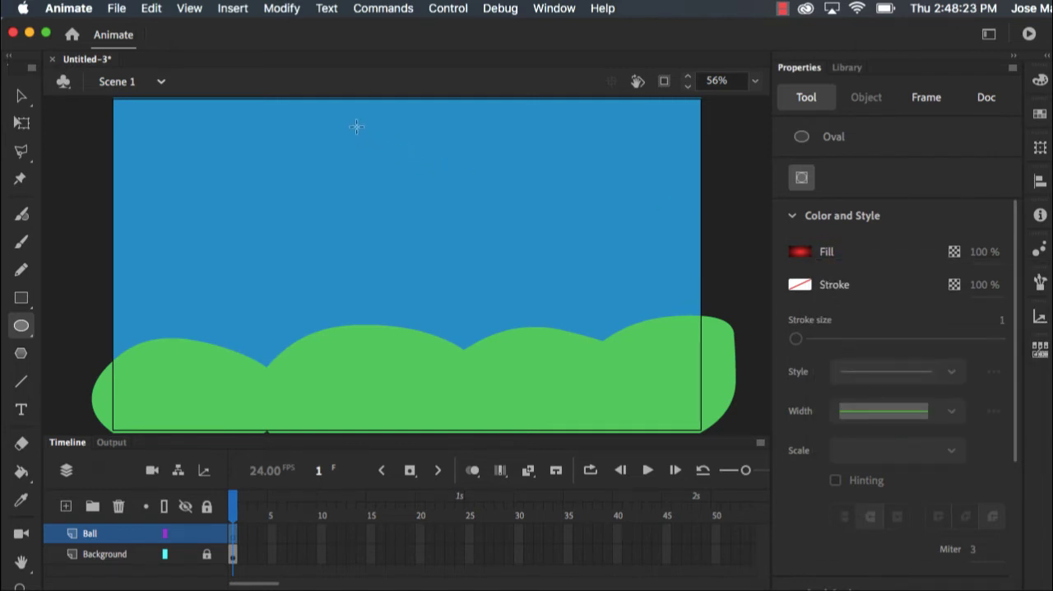
pyautogui.moveTo(358, 128); pyautogui.dragTo(428, 187)
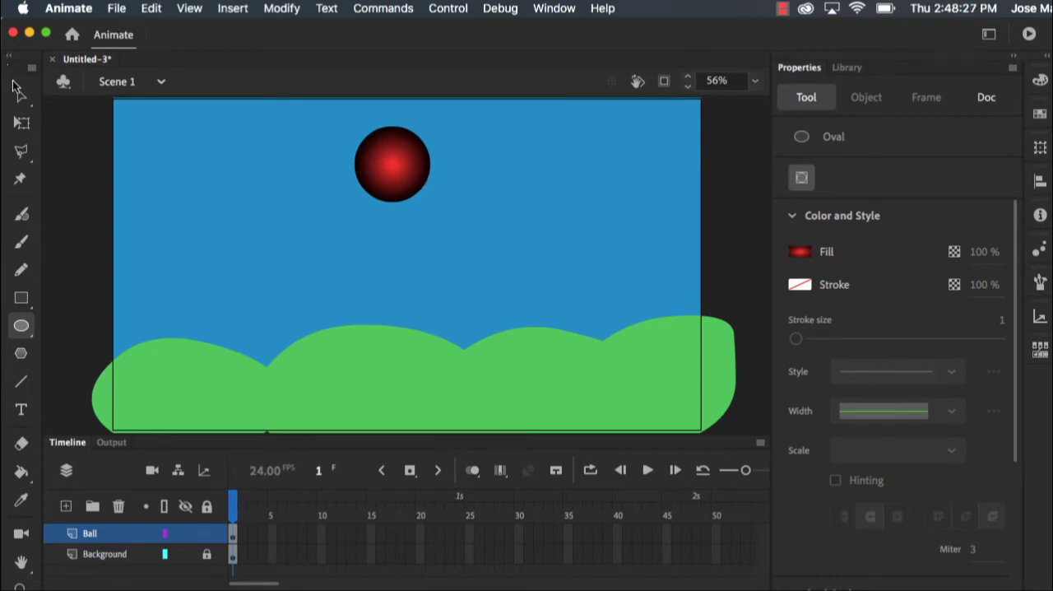
# Select the Selection tool and enable onion skinning in the timeline.
pyautogui.click(986, 97)
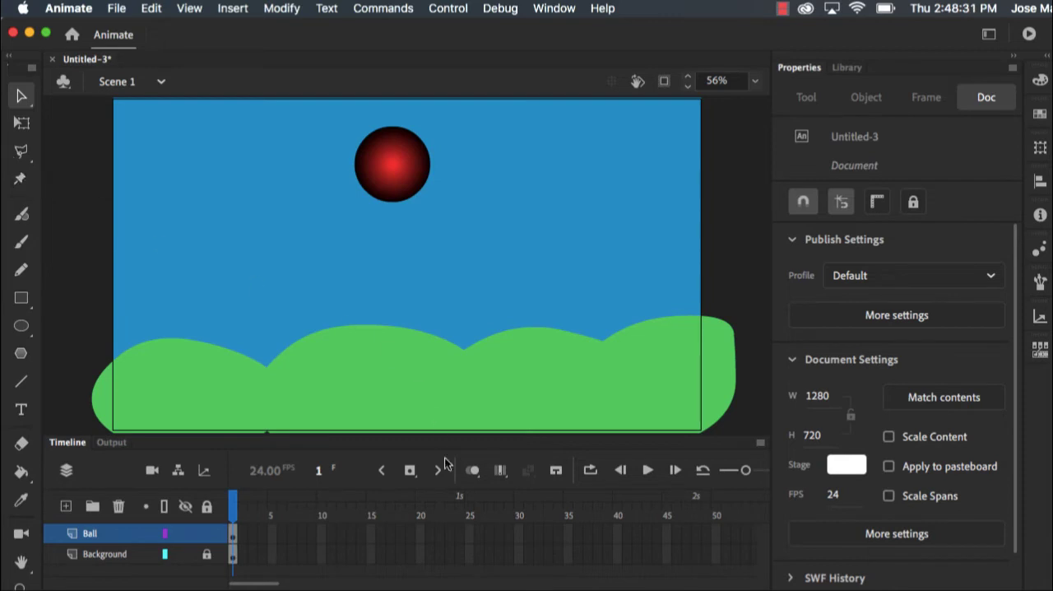
pyautogui.moveTo(471, 470)
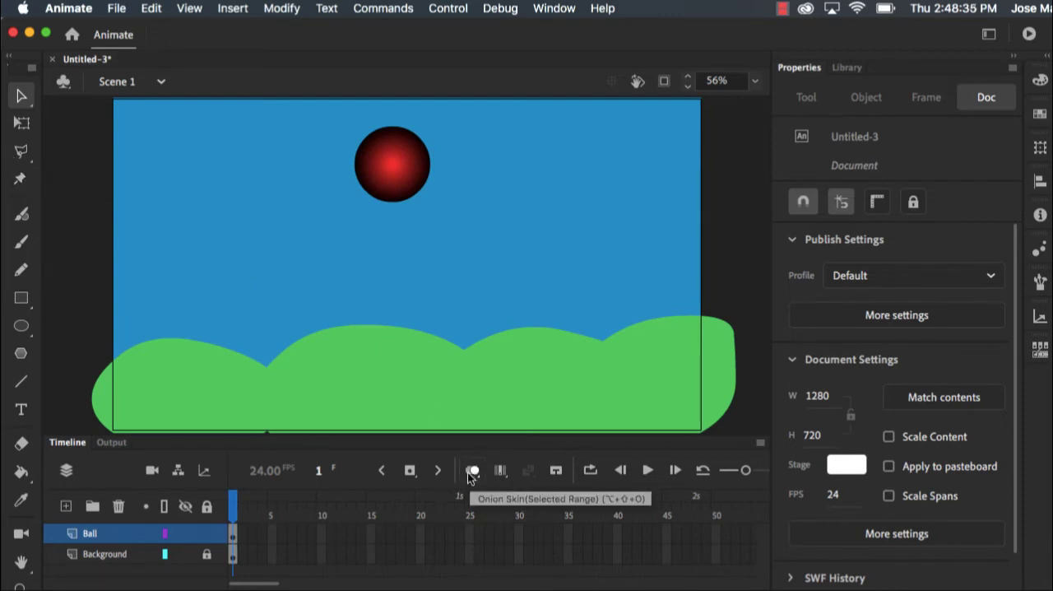
pyautogui.click(473, 470)
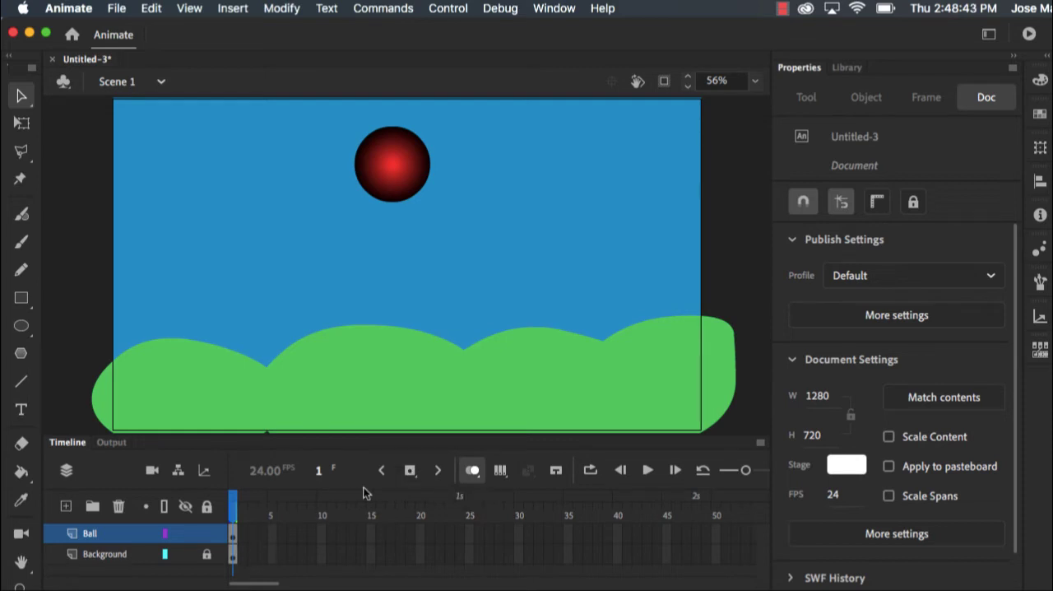
pyautogui.moveTo(410, 470)
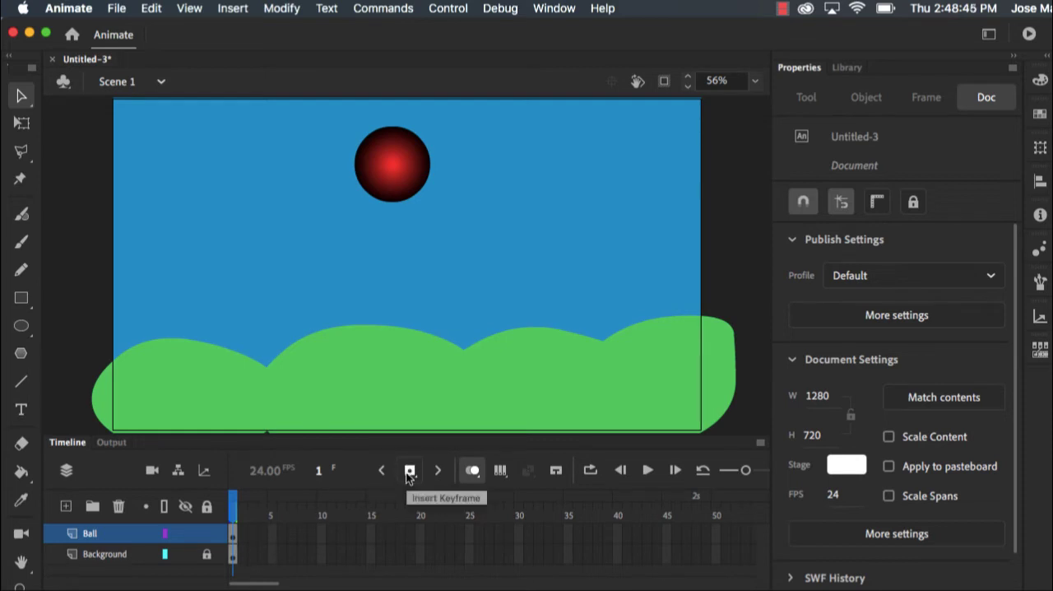
# Add keyframes and move the ball lower each frame toward the hills.
pyautogui.click(410, 470)
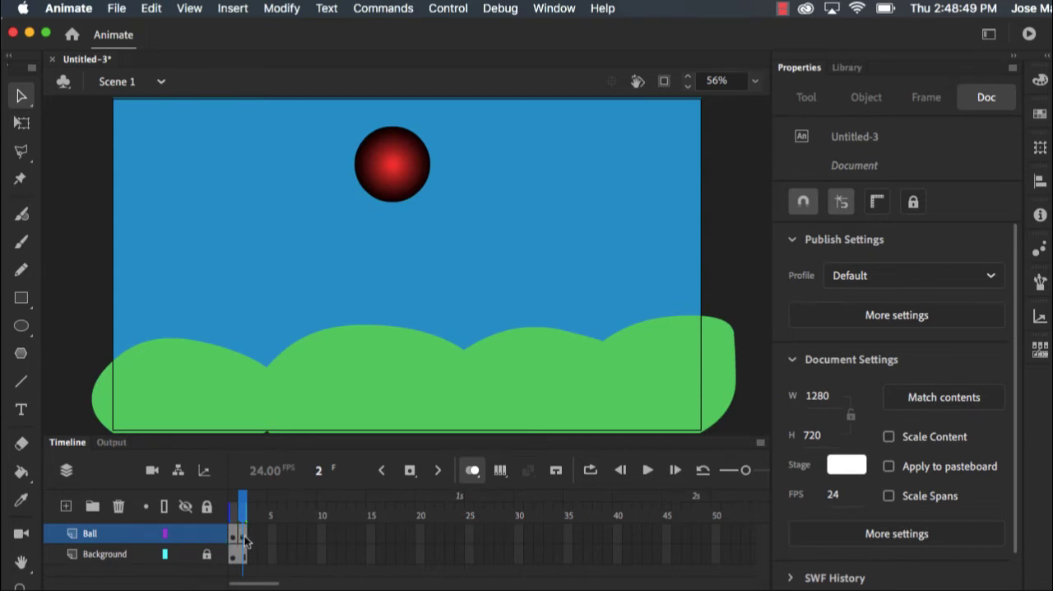
pyautogui.click(391, 169)
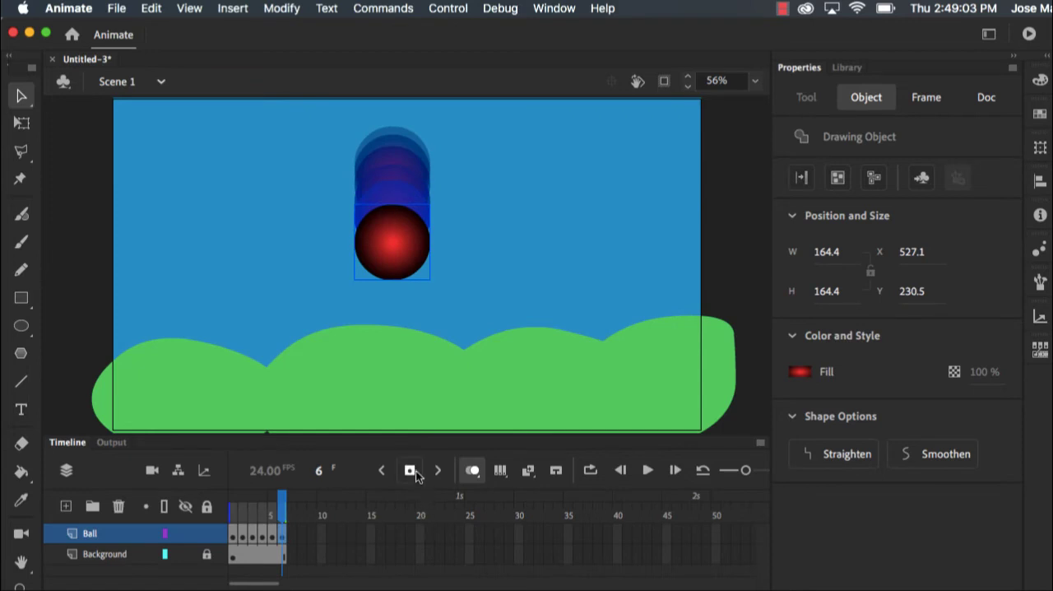
pyautogui.click(409, 470)
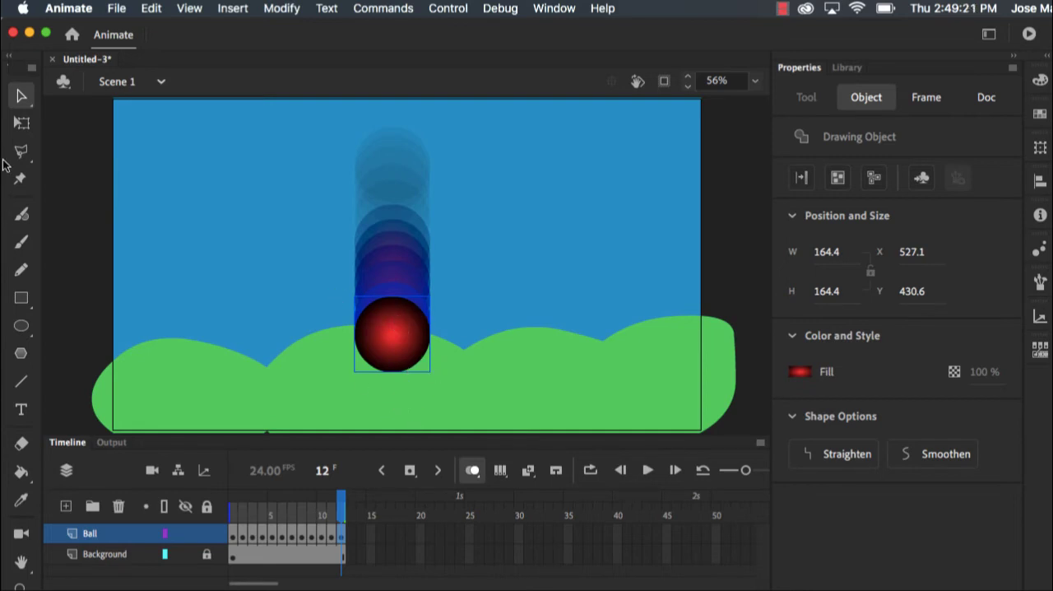
pyautogui.moveTo(21, 123)
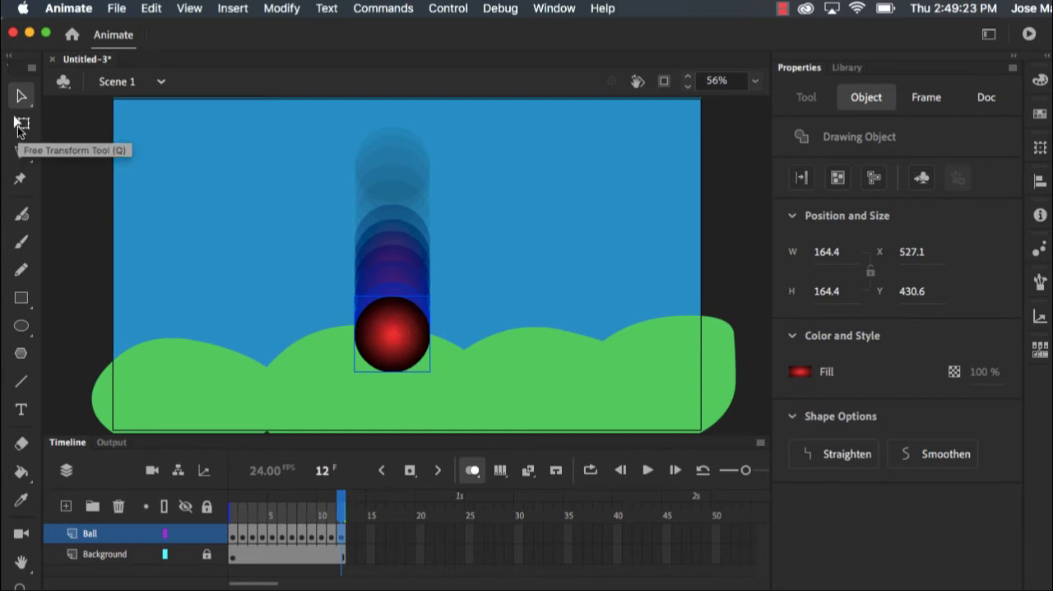
# Use Free Transform to drag the ball's top edge down, flattening it on frame 12.
pyautogui.click(20, 123)
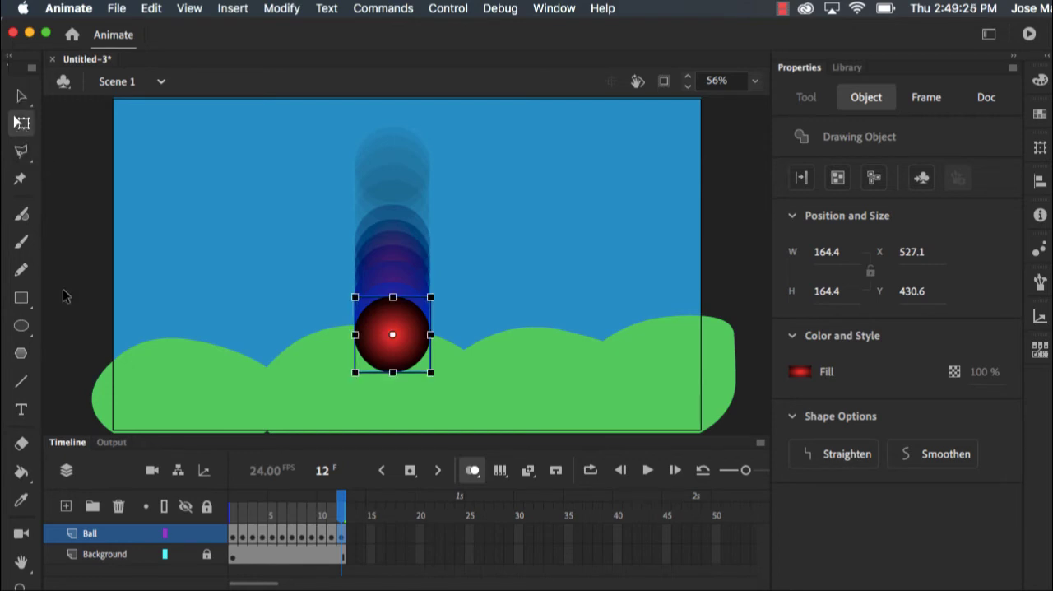
pyautogui.moveTo(333, 354)
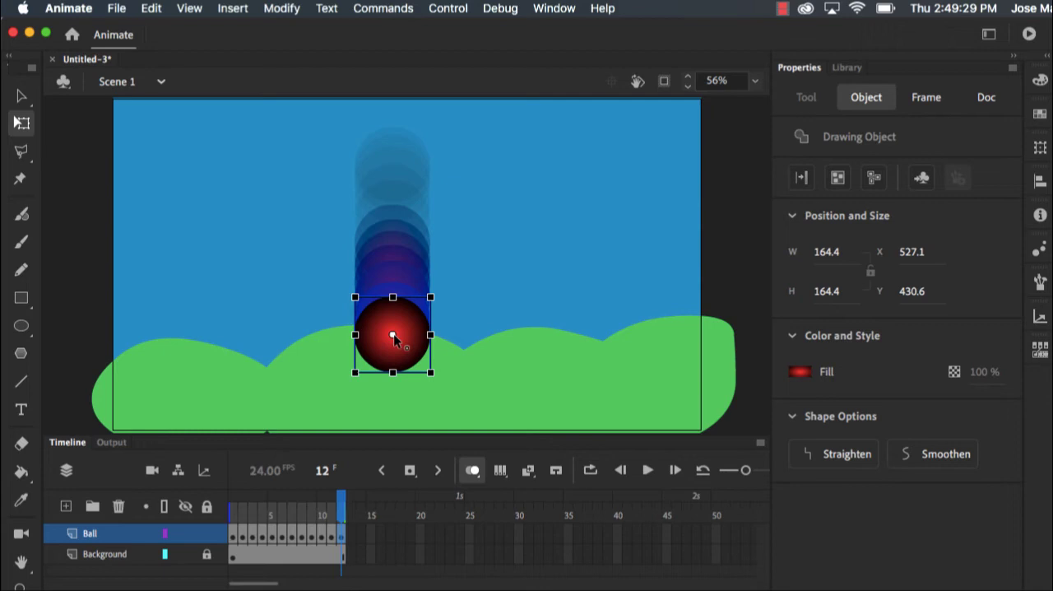
pyautogui.moveTo(404, 338)
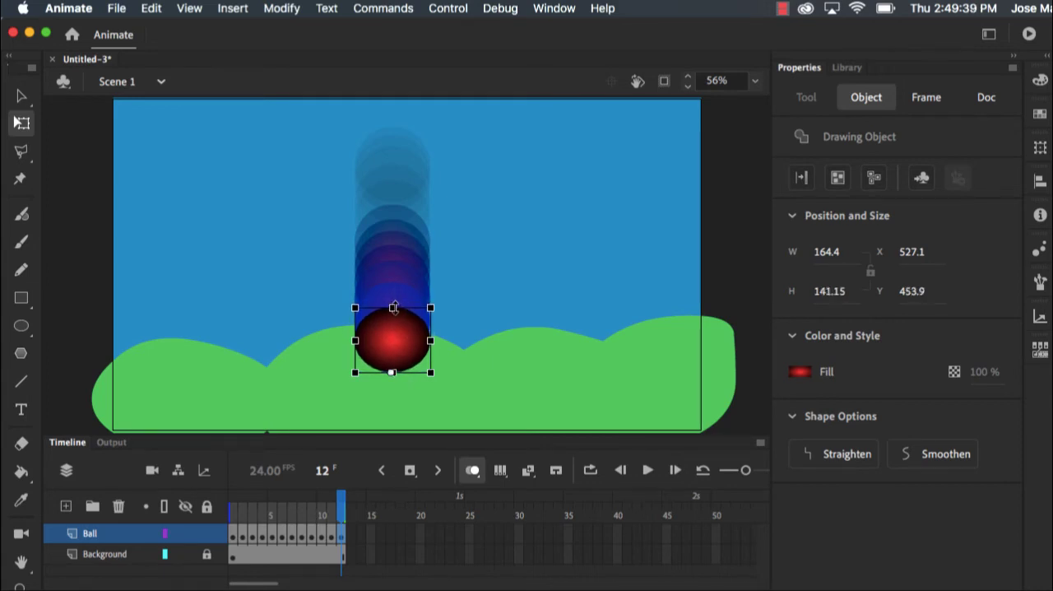
pyautogui.moveTo(394, 307); pyautogui.dragTo(393, 329)
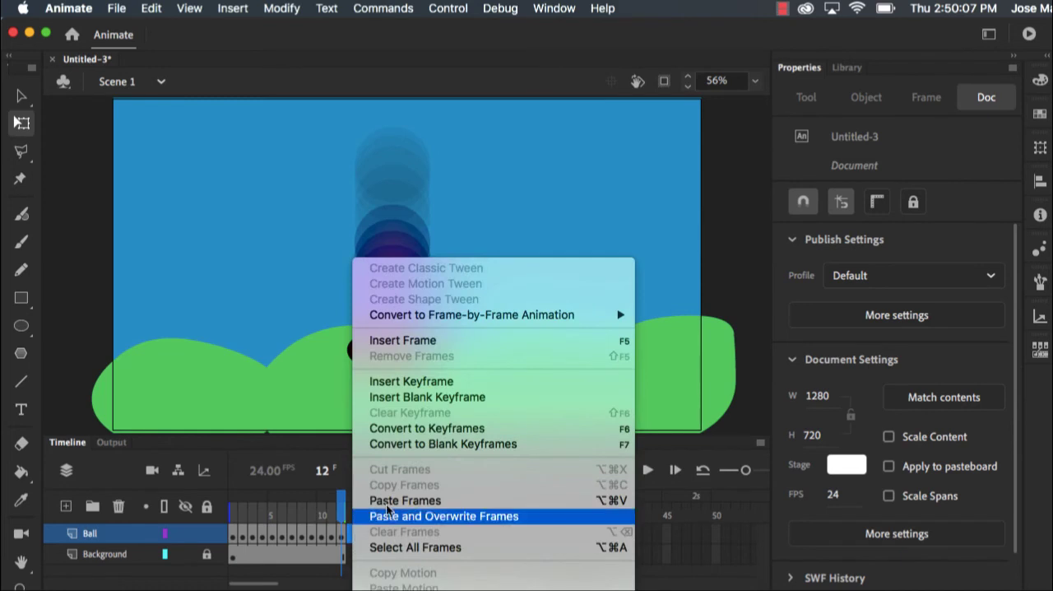
# Paste the copied ball frames from frame 13 and extend the Background layer through frame 24.
pyautogui.click(443, 516)
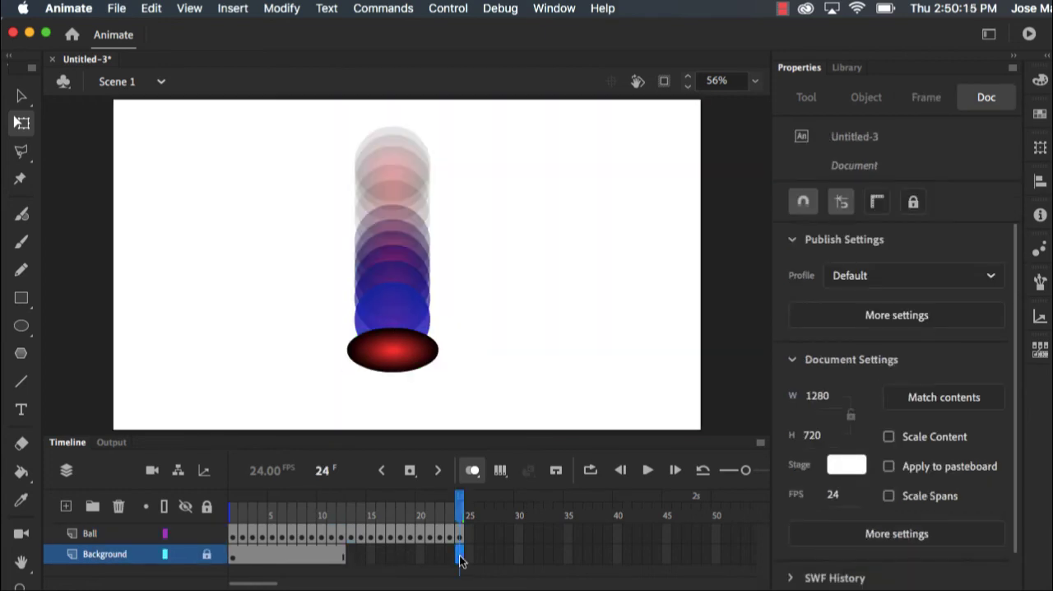
pyautogui.rightClick(459, 553)
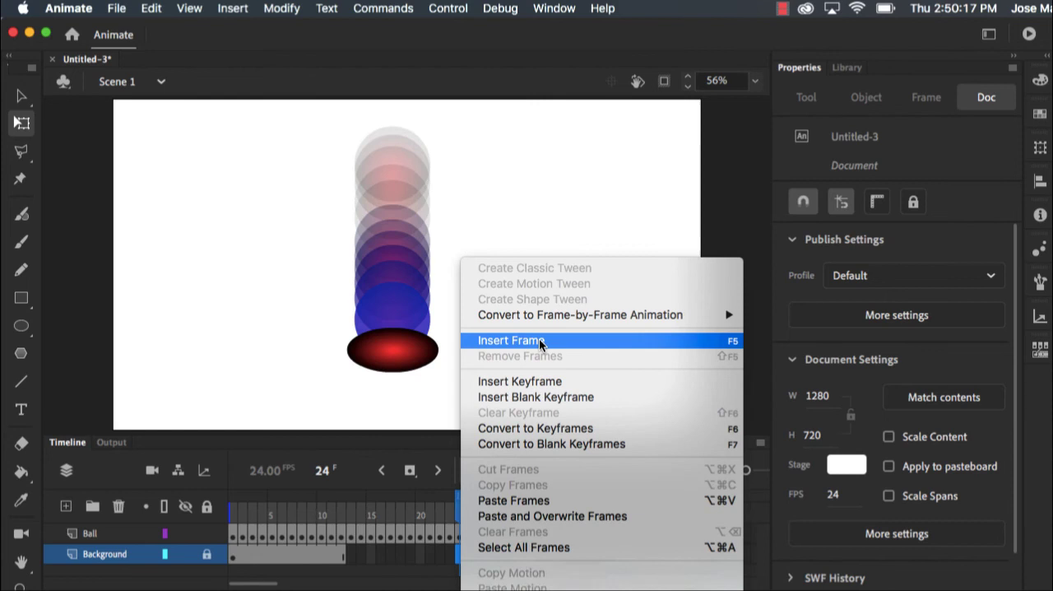
pyautogui.click(510, 340)
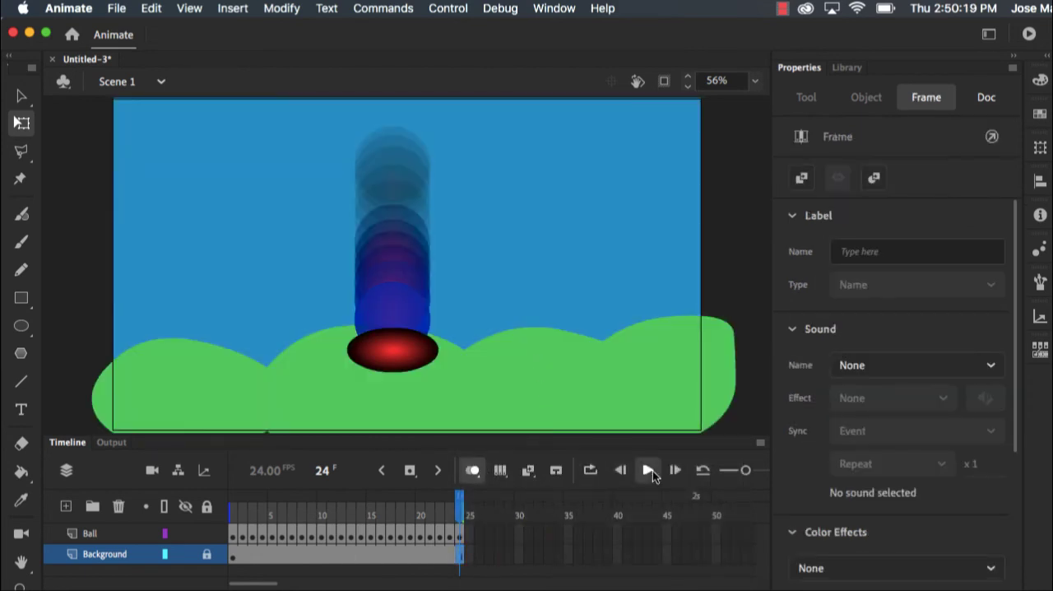
# Reverse the pasted Ball layer frames so the ball rises, and trim the extra final frame.
pyautogui.click(648, 470)
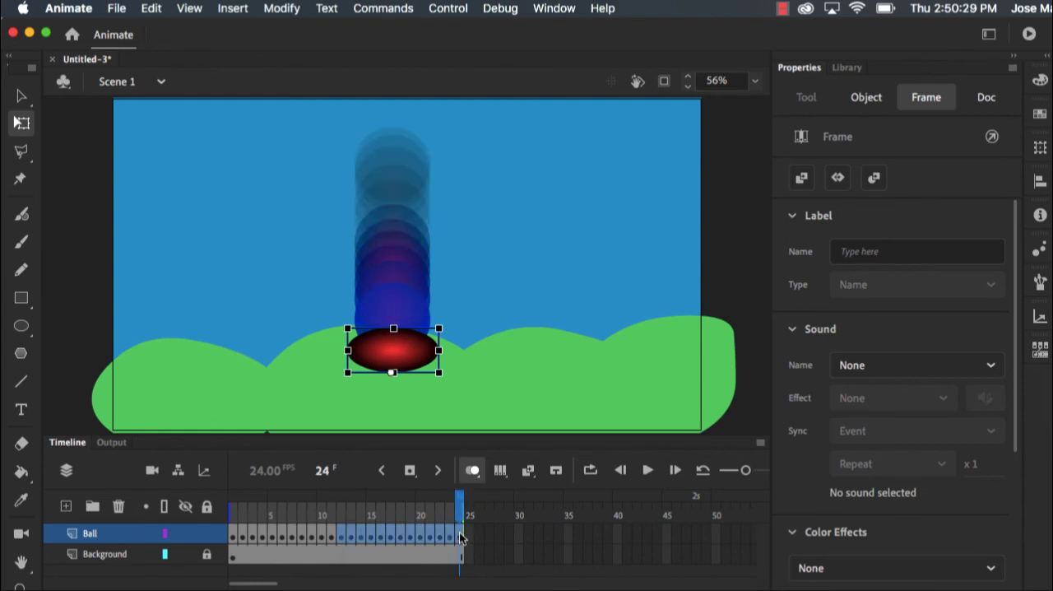
pyautogui.rightClick(459, 533)
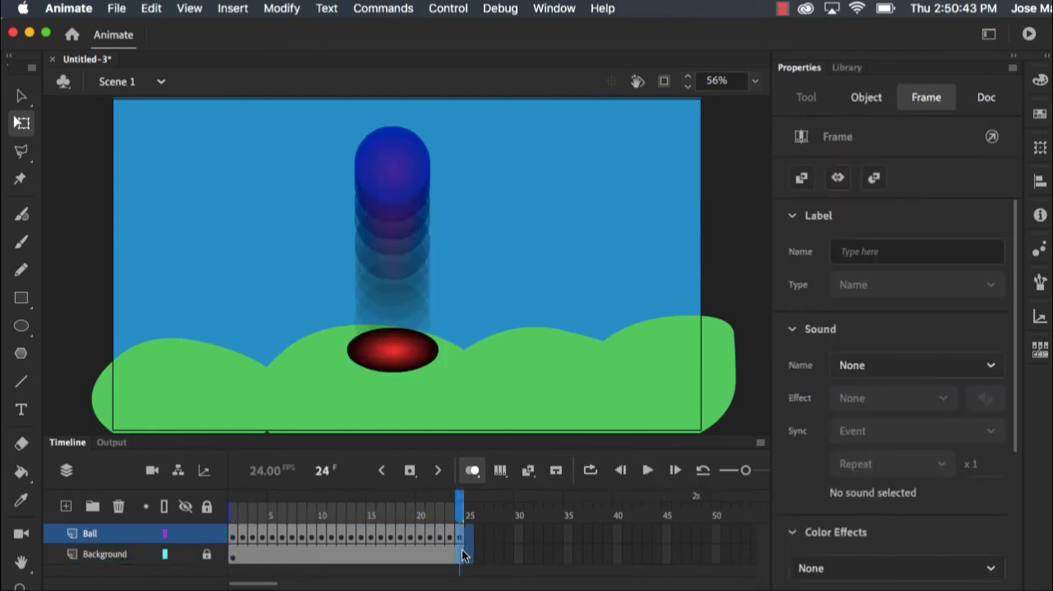
pyautogui.rightClick(461, 535)
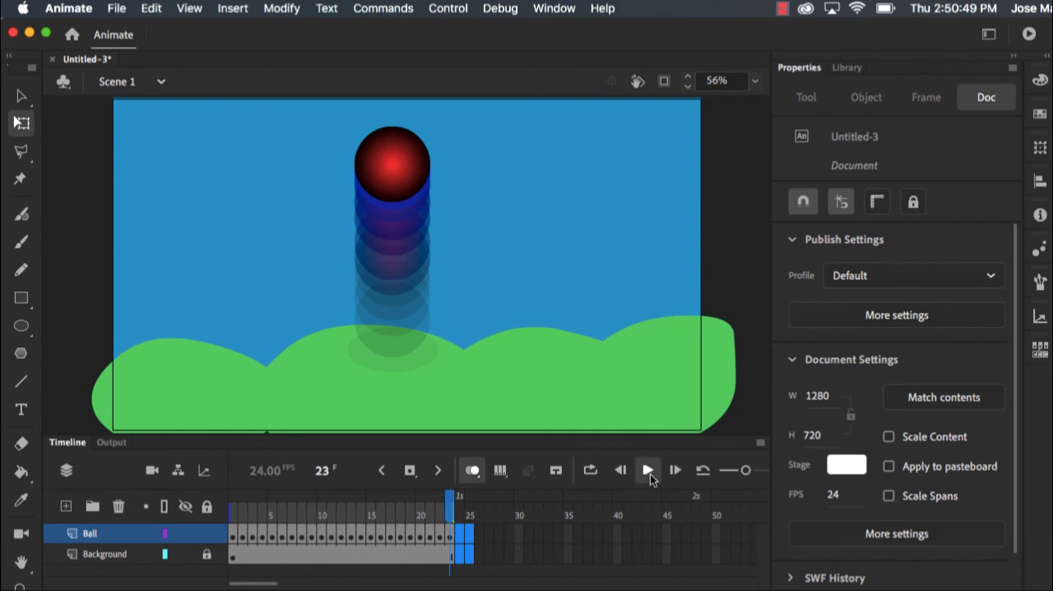
pyautogui.click(648, 470)
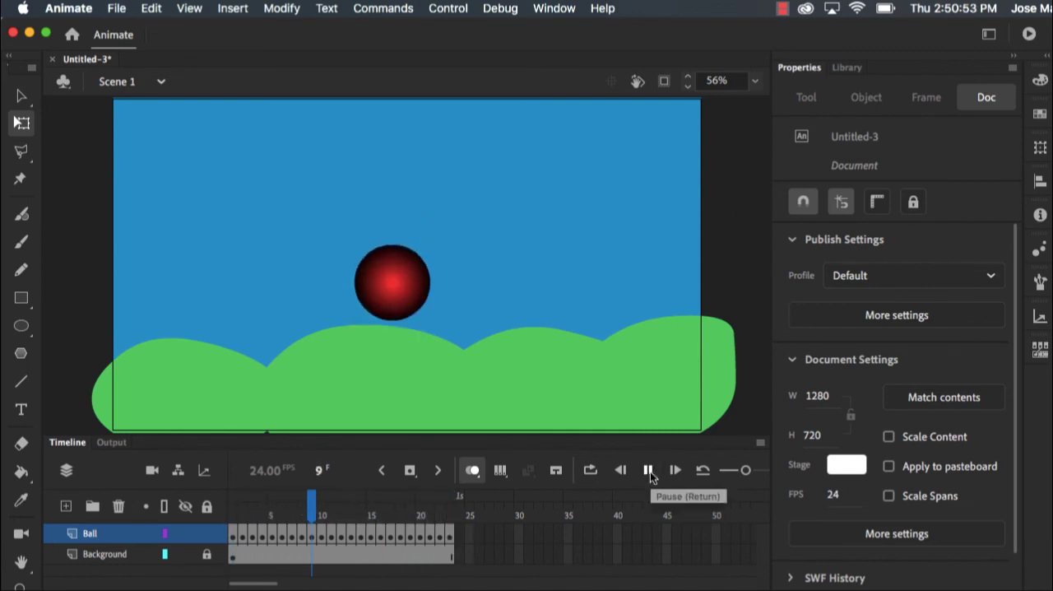
pyautogui.click(647, 469)
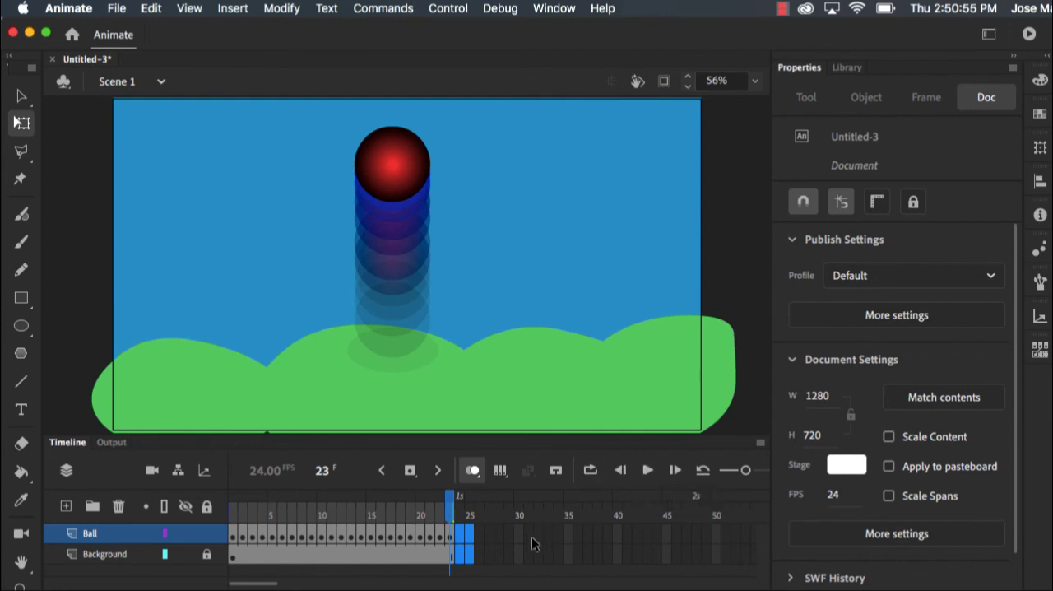
pyautogui.click(528, 533)
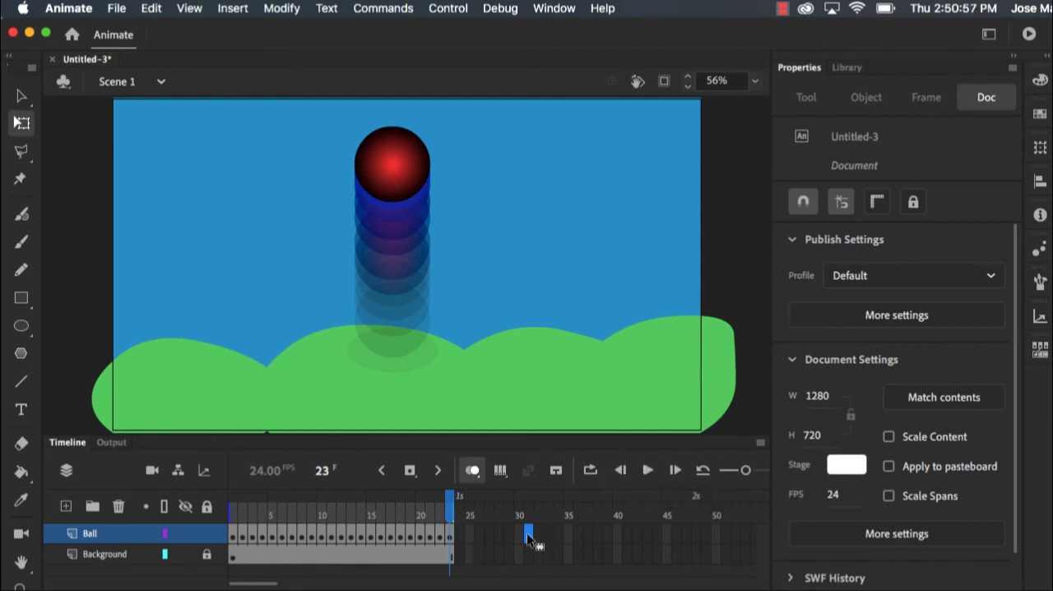